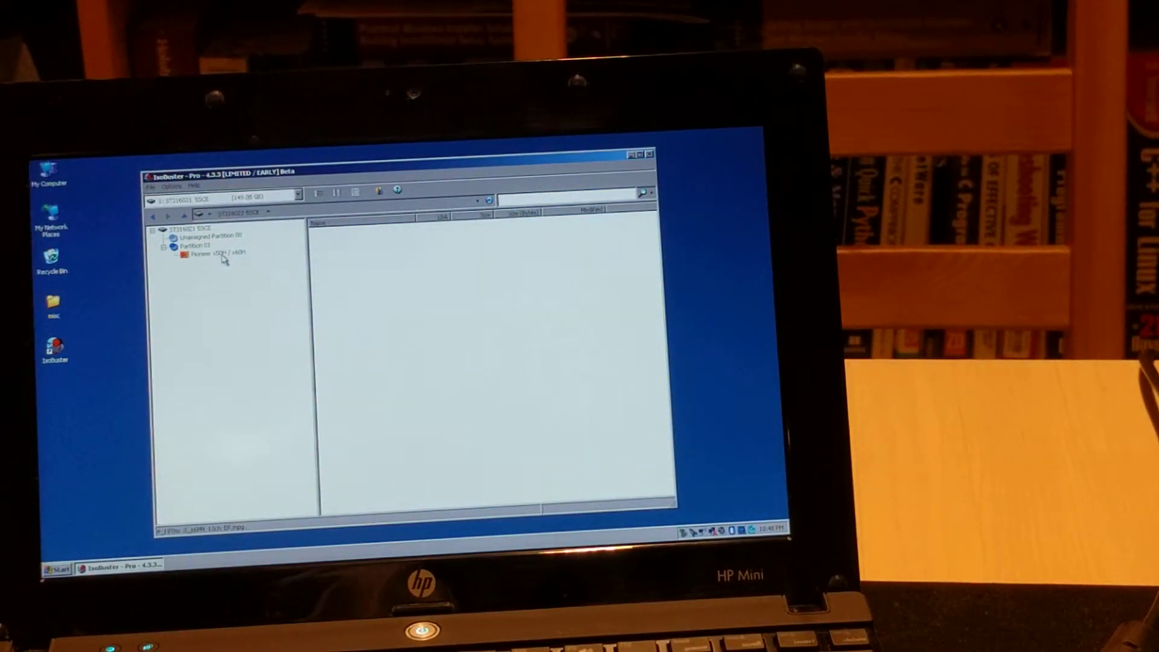
Open the Pioneer partition and extract the first .mpg recording to the Desktop.
left_click(212, 252)
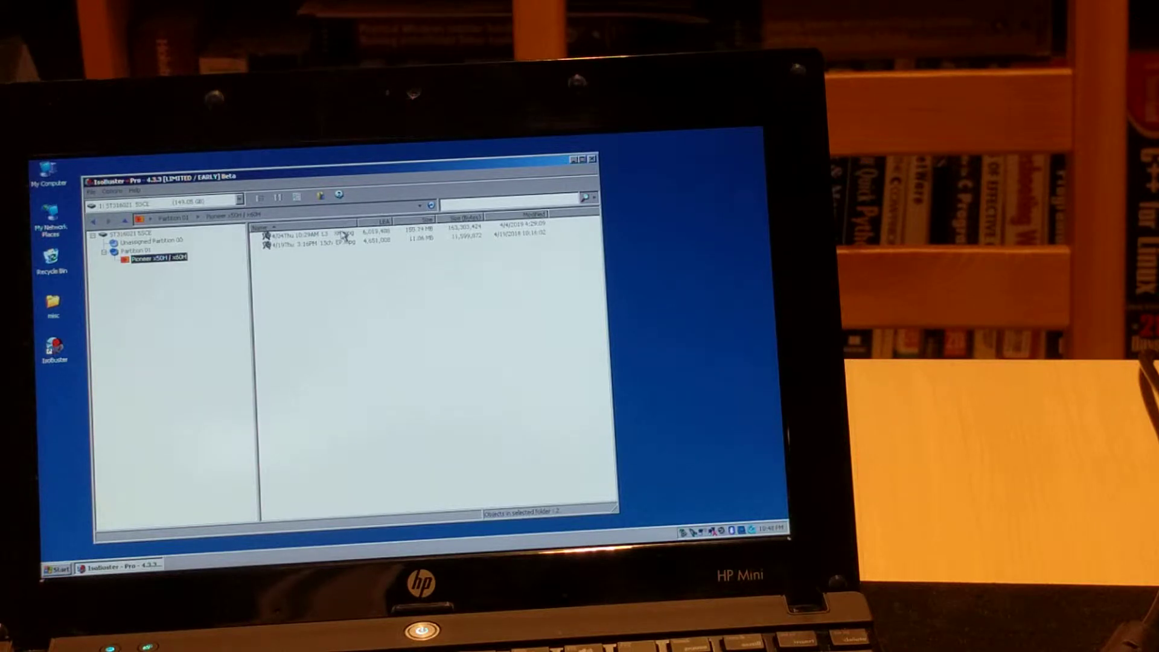
right_click(310, 231)
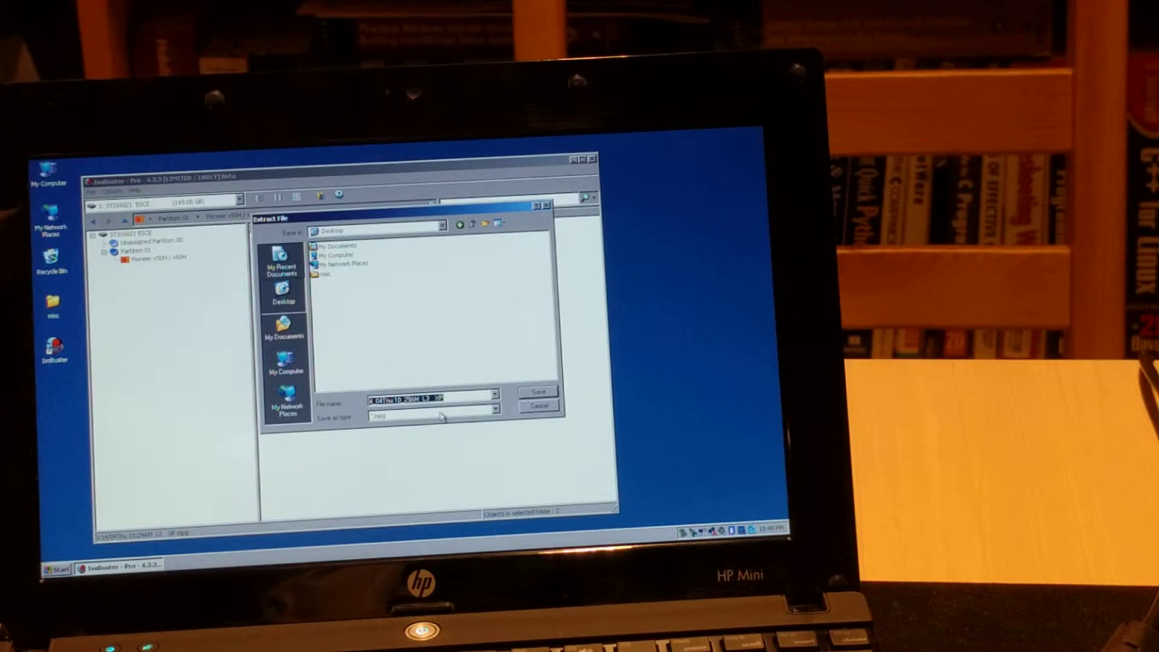
left_click(539, 391)
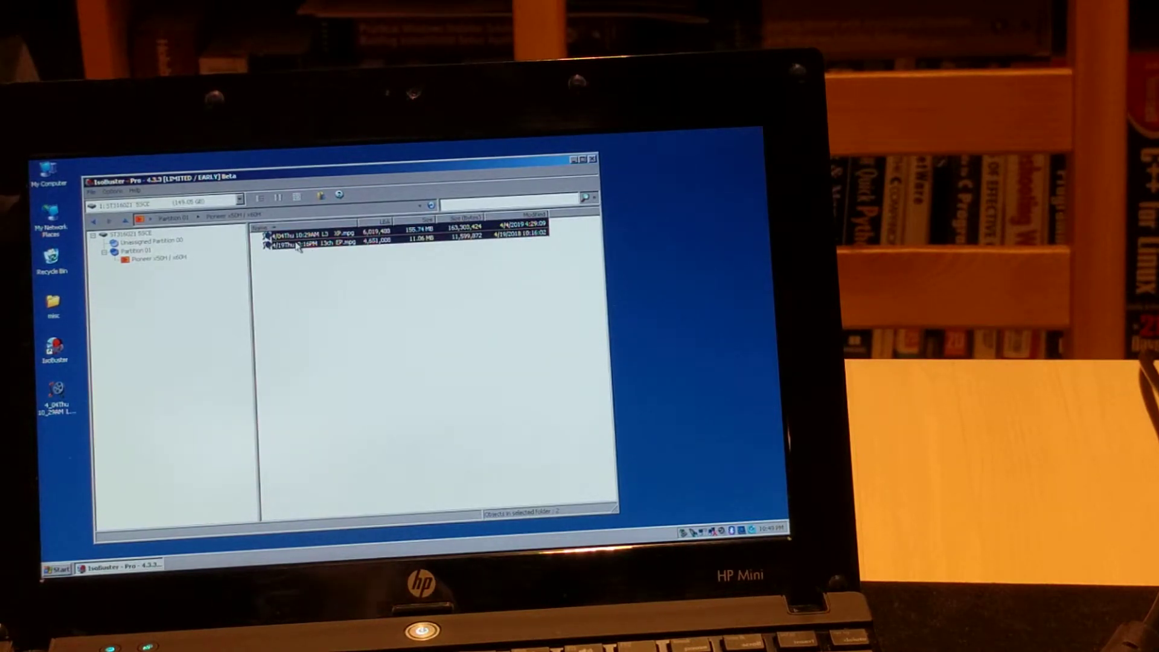
Extract the second .mpg recording to the Desktop and close IsoBuster.
right_click(287, 244)
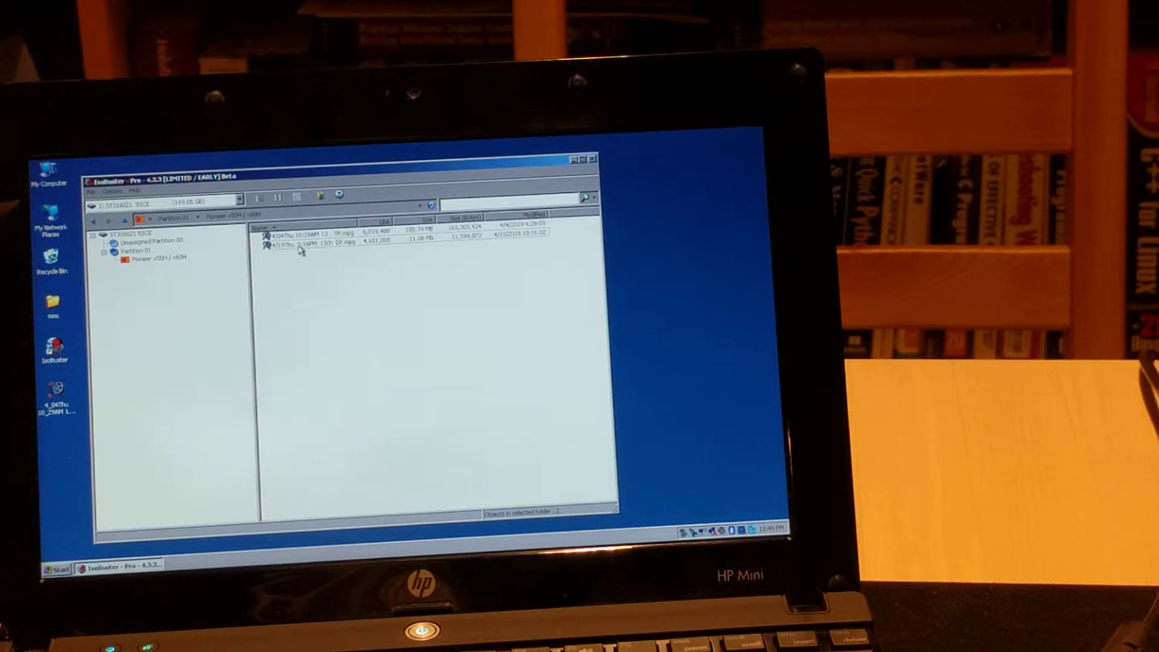
right_click(310, 243)
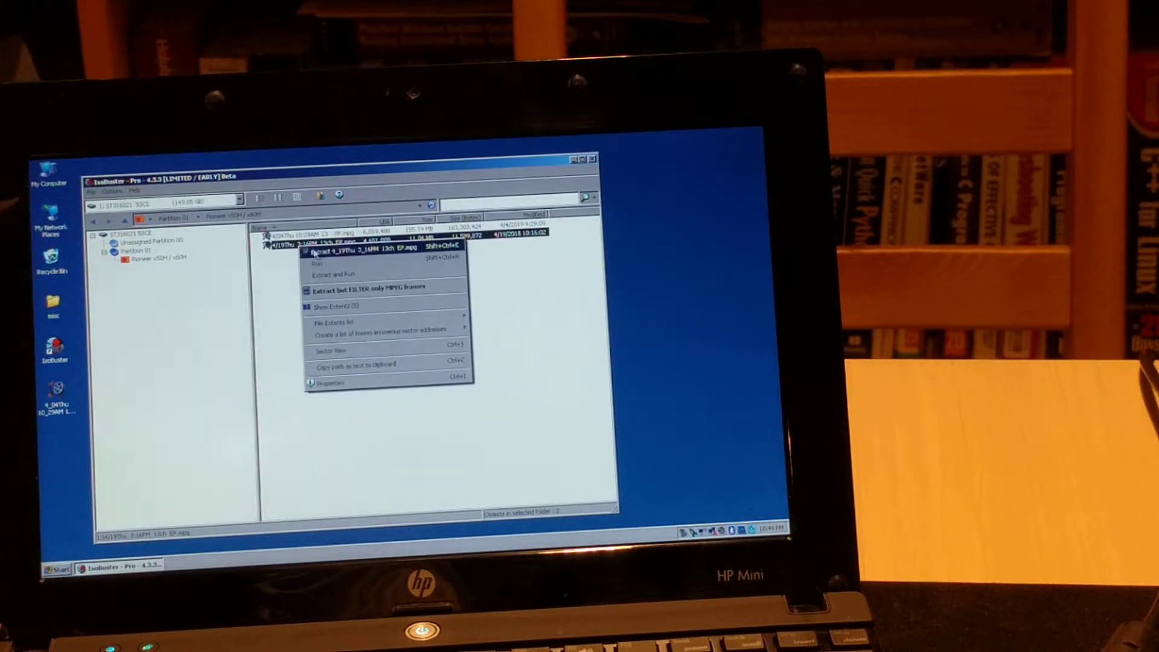
left_click(348, 253)
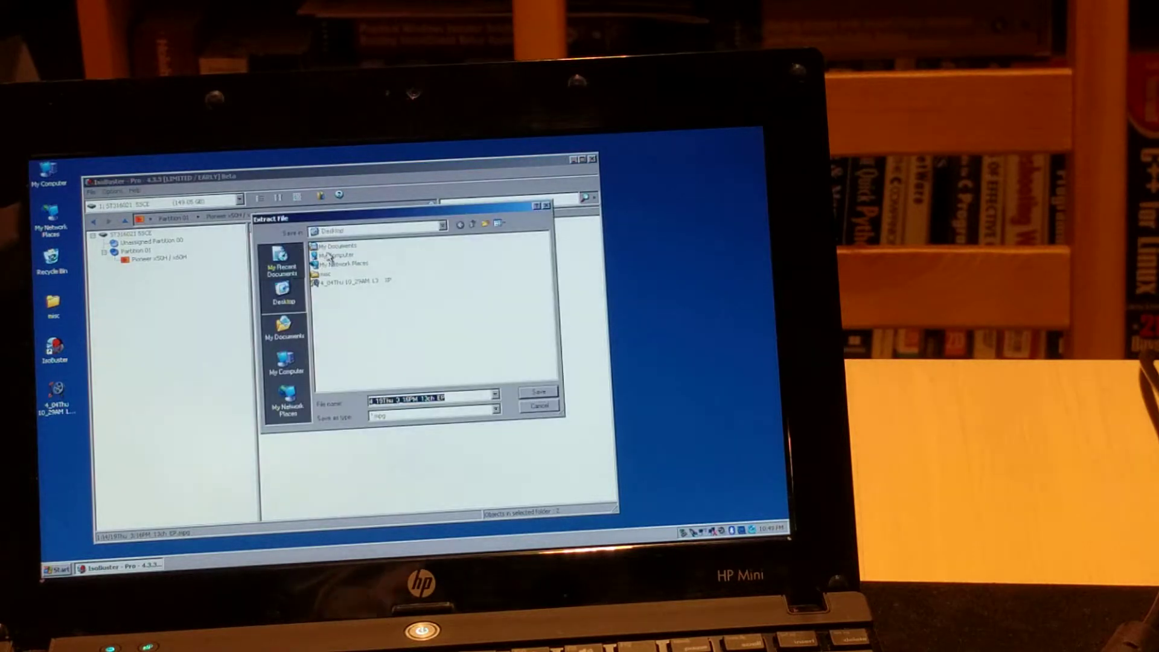
left_click(538, 391)
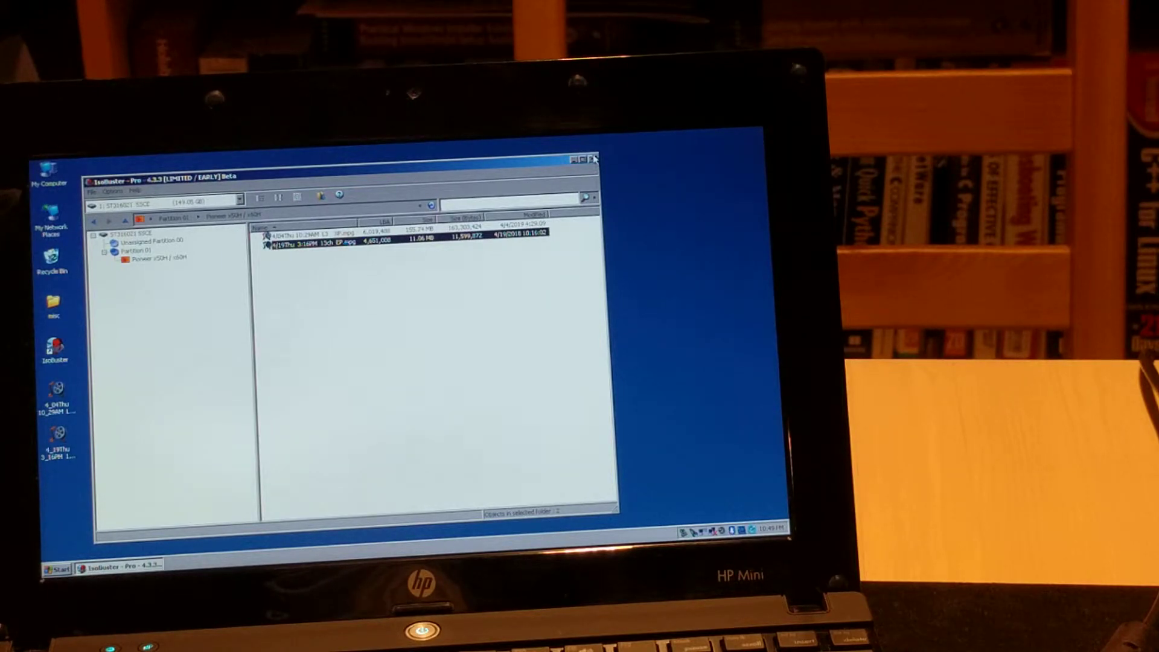
left_click(594, 160)
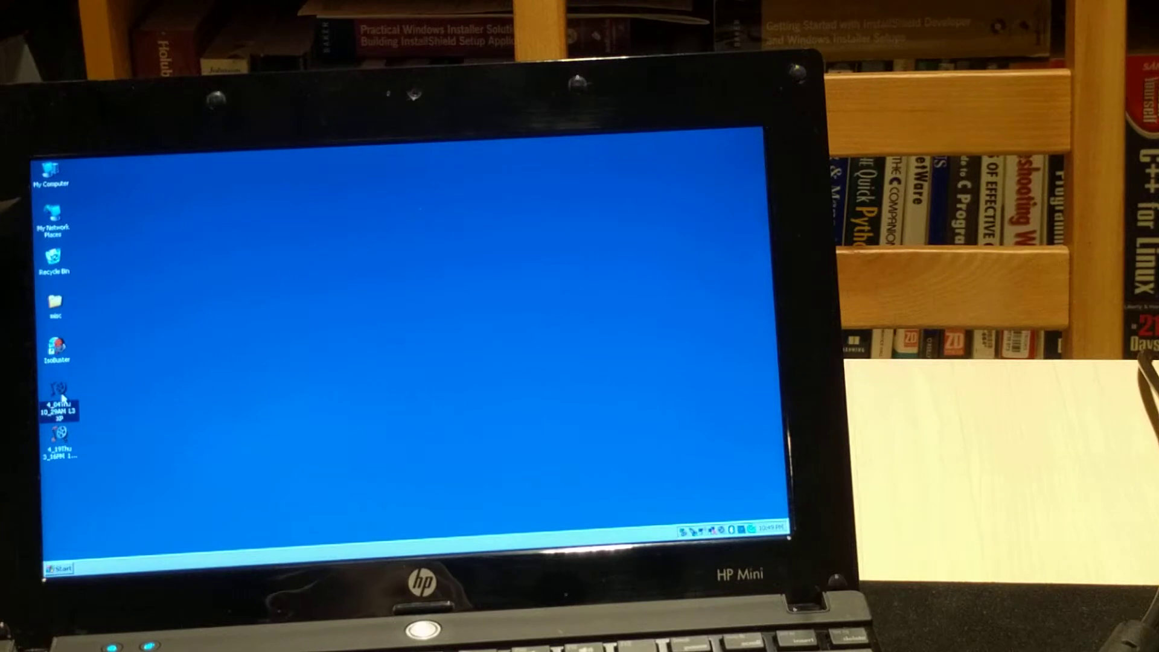
Play the first recovered .mpg in ATI Multimedia Center, then close the player.
double_click(56, 403)
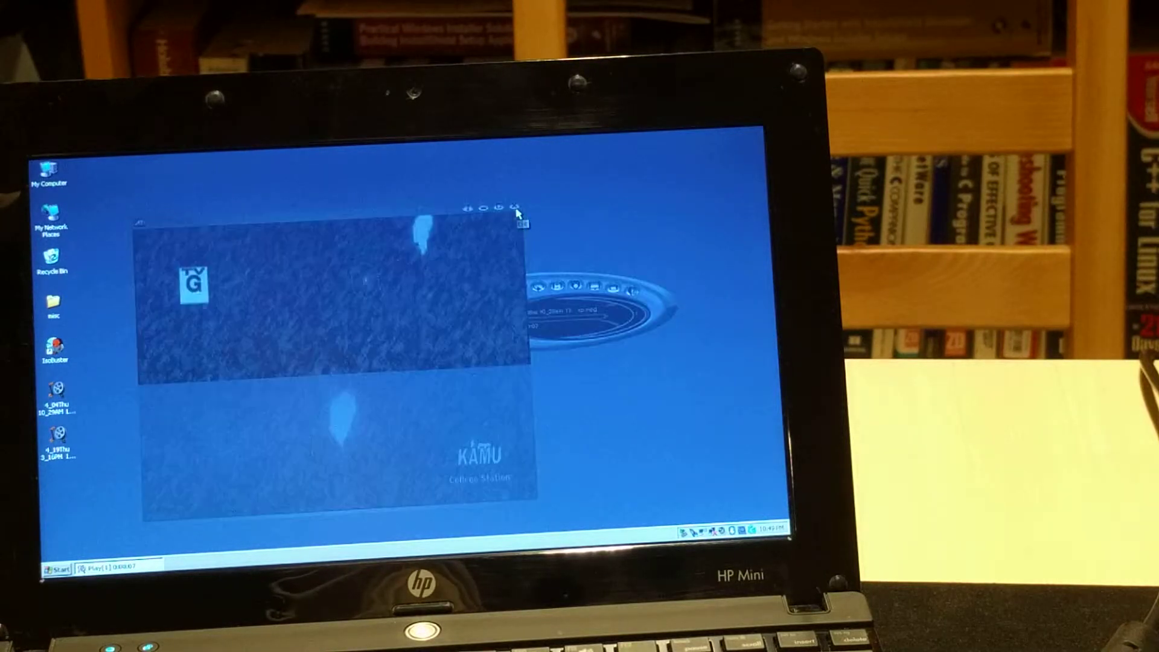
left_click(518, 208)
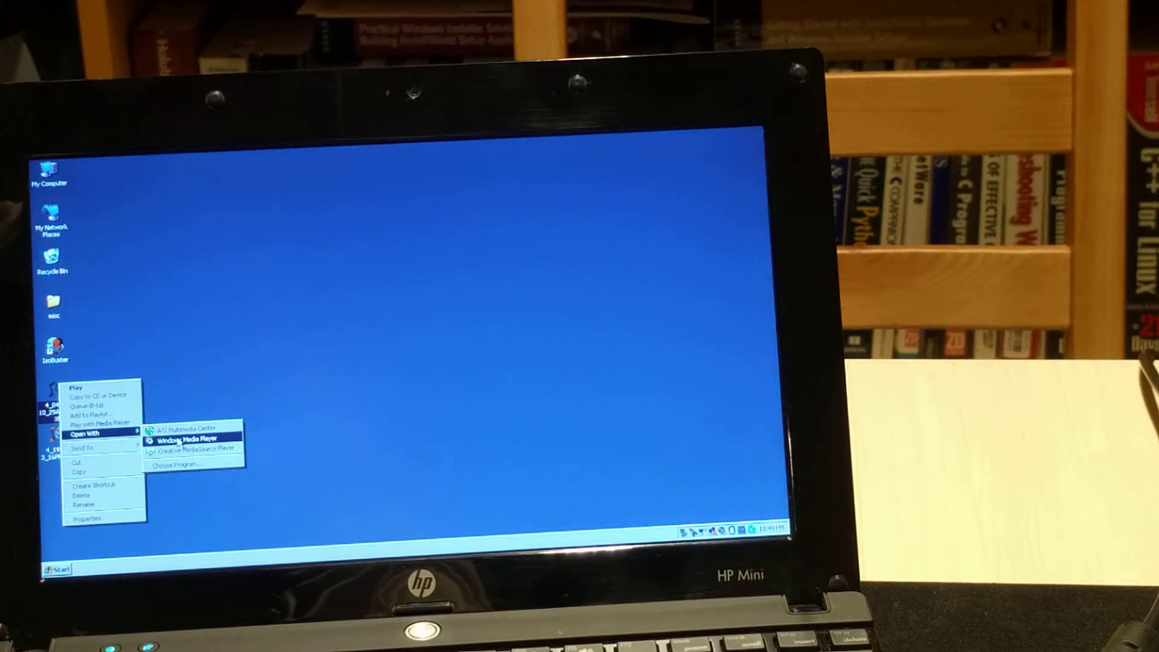
Open the first recording with Windows Media Player, watch it, then close the player.
left_click(189, 440)
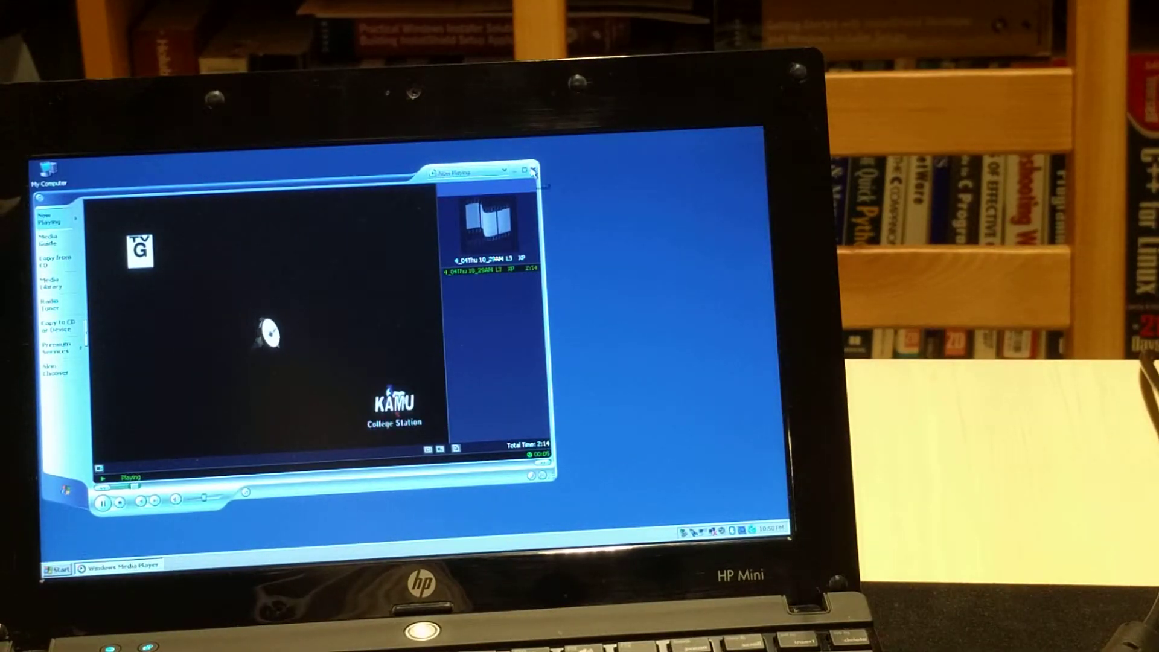
left_click(532, 170)
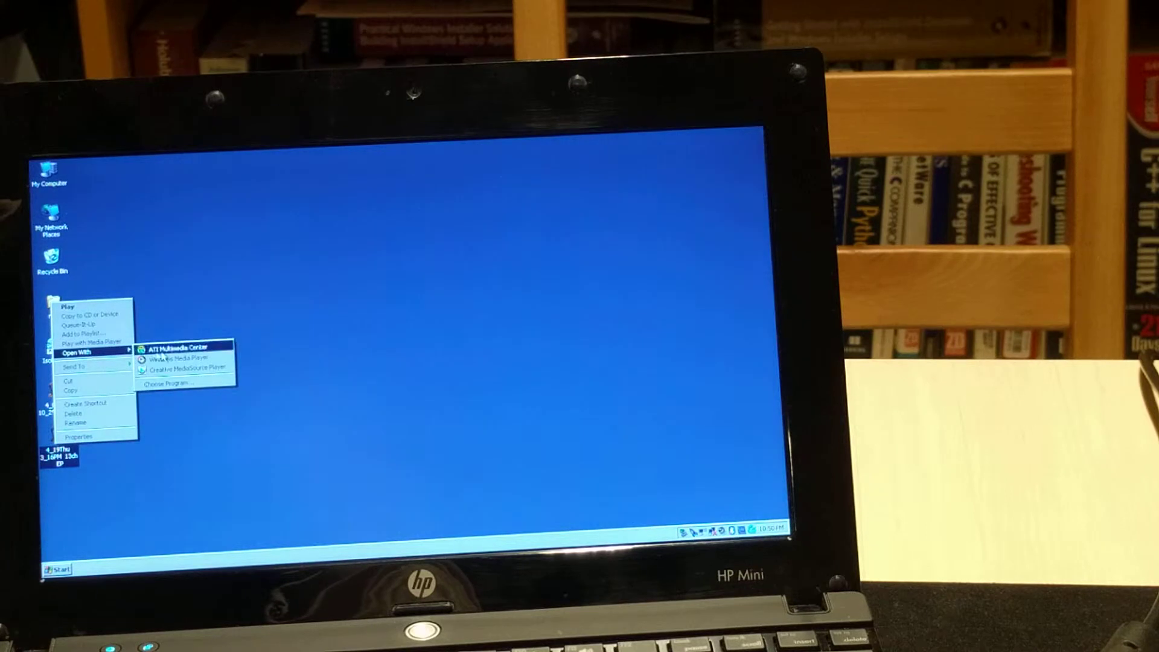
mouse_move(184, 357)
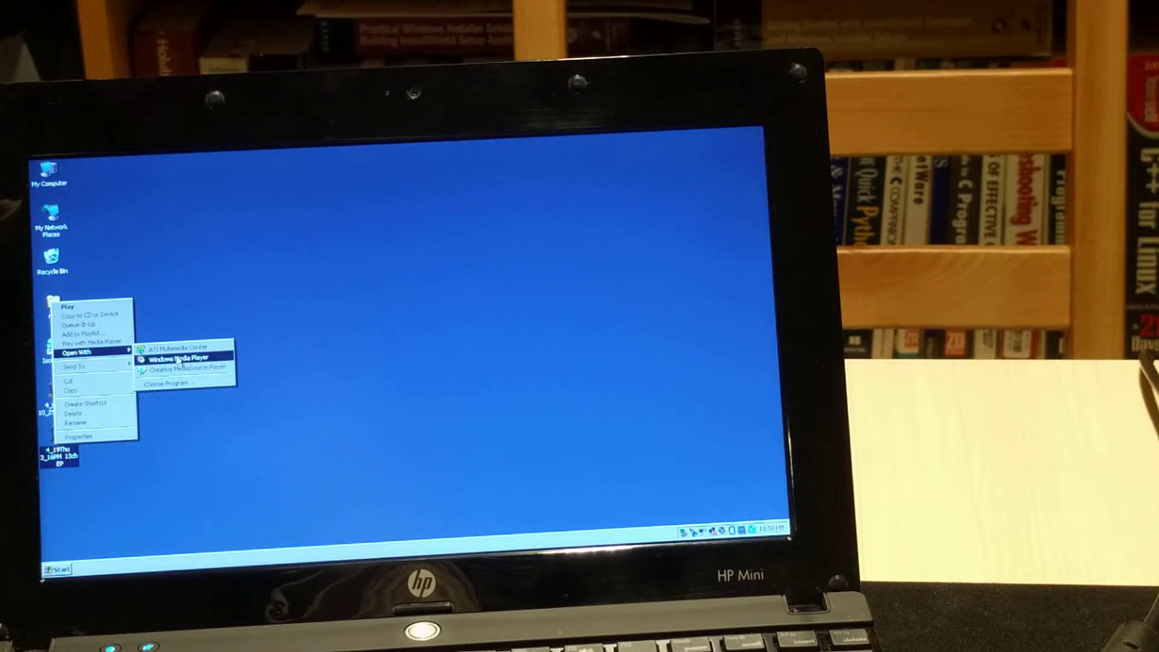
Play the second recording, a Korean news clip, in Windows Media Player, then close it.
left_click(175, 358)
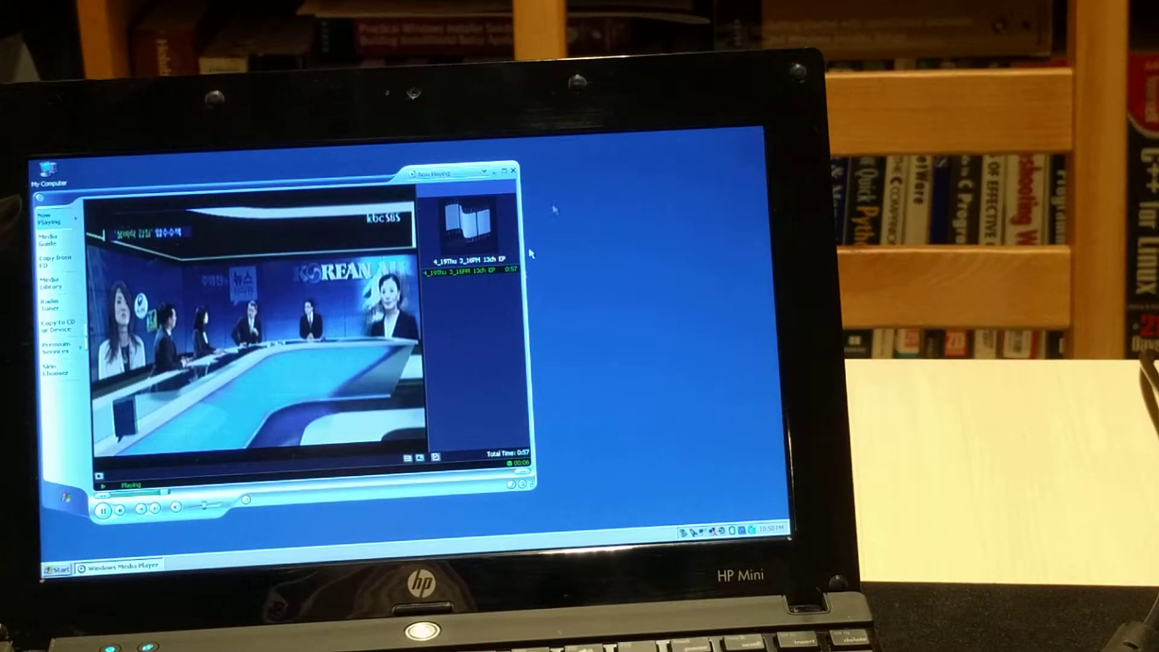
left_click(514, 170)
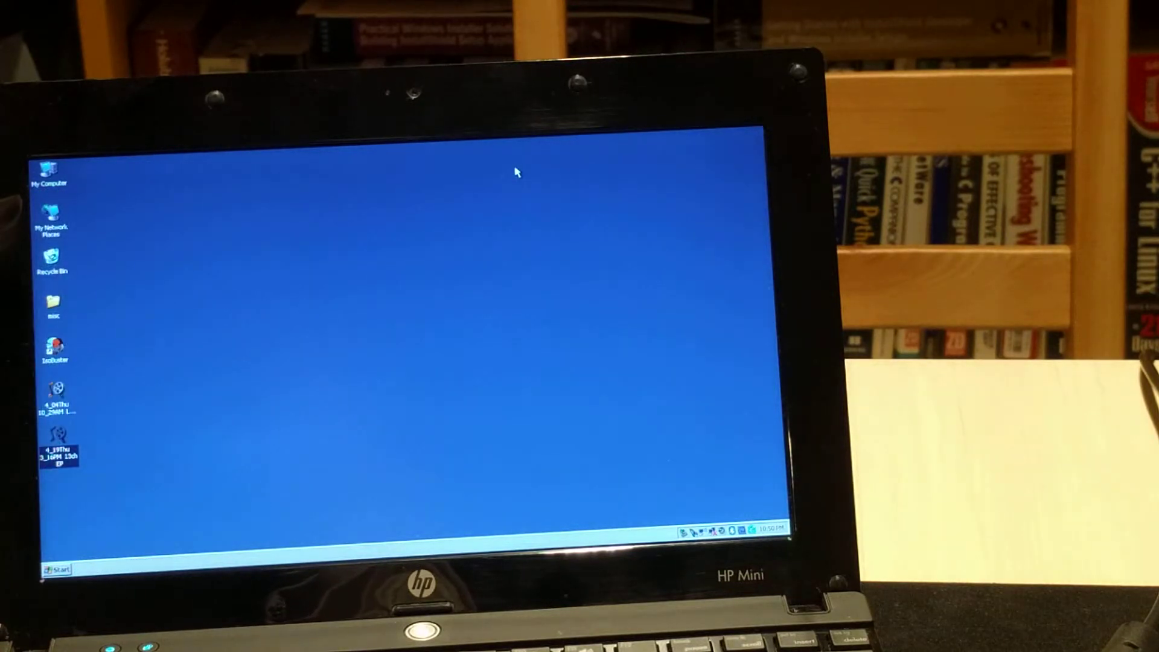
Relaunch IsoBuster from the desktop and list the Pioneer partition's two MPG files.
double_click(53, 348)
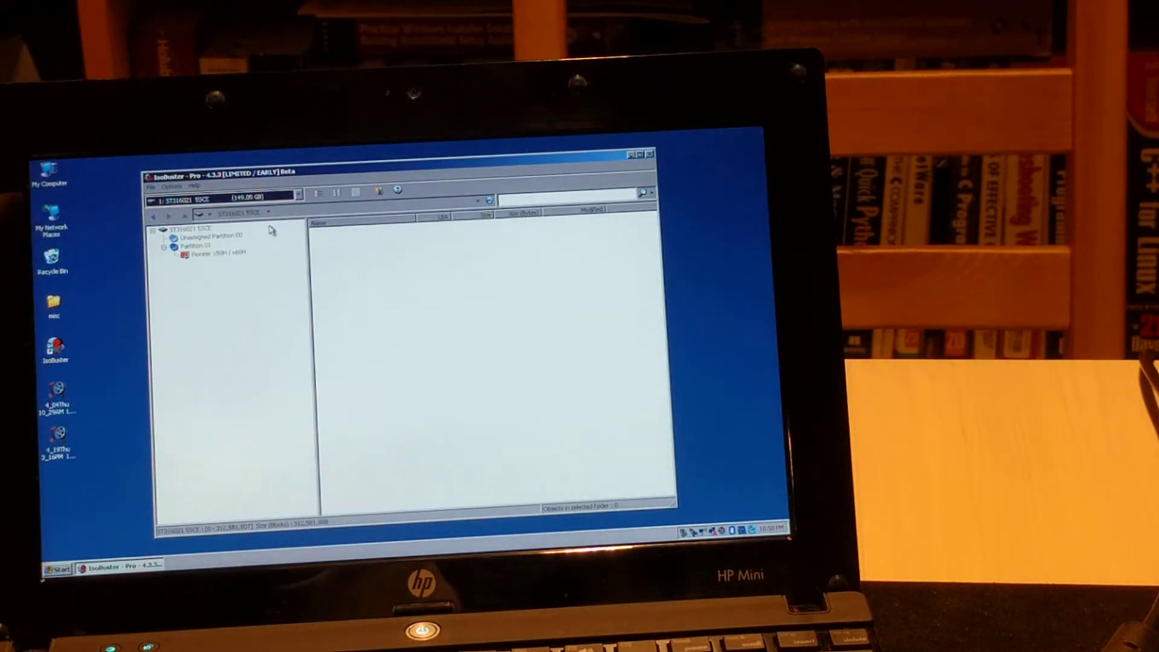
left_click(214, 252)
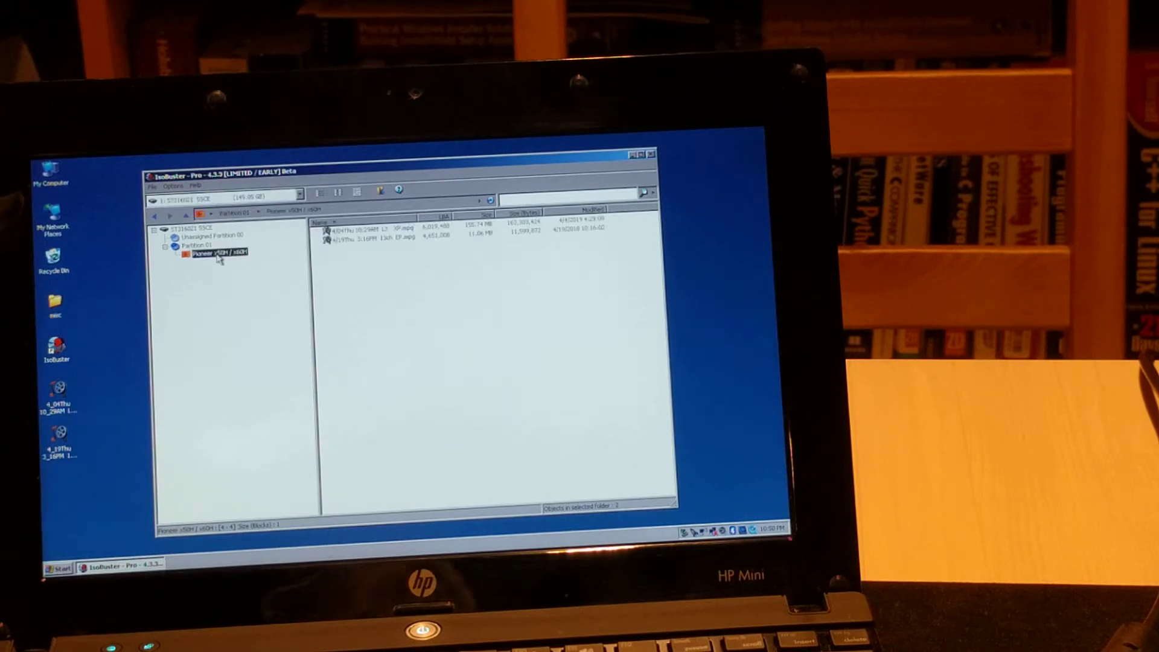